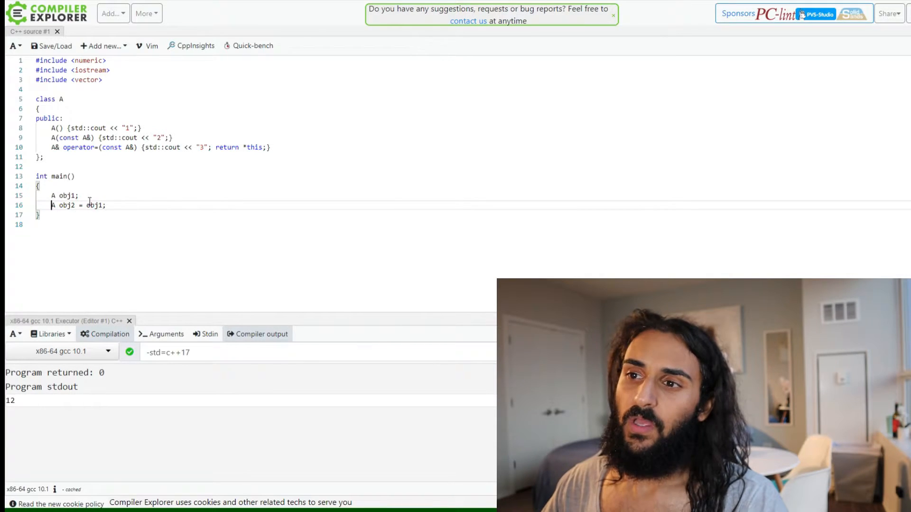
Change line 16 from 'A obj2 = obj1;' to direct initialization 'A obj2(obj1);'.
double_click(66, 196)
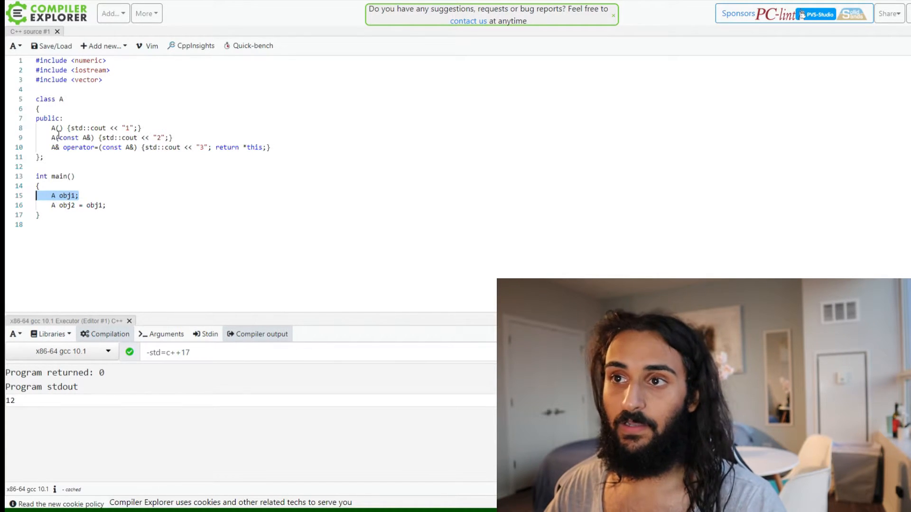
click(106, 205)
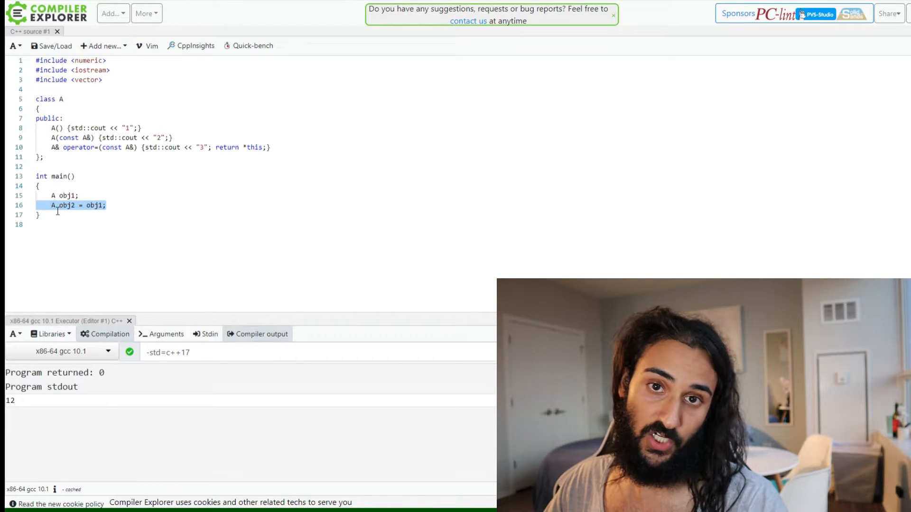
click(98, 205)
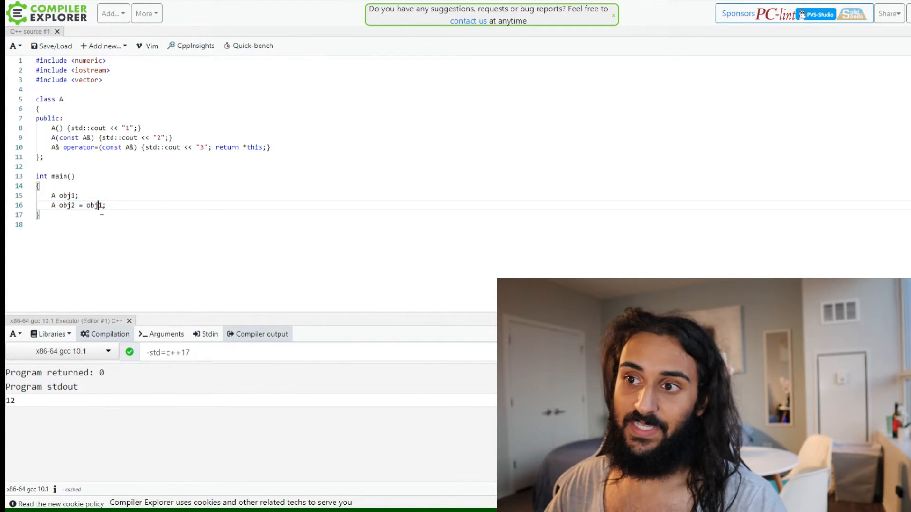
double_click(92, 206)
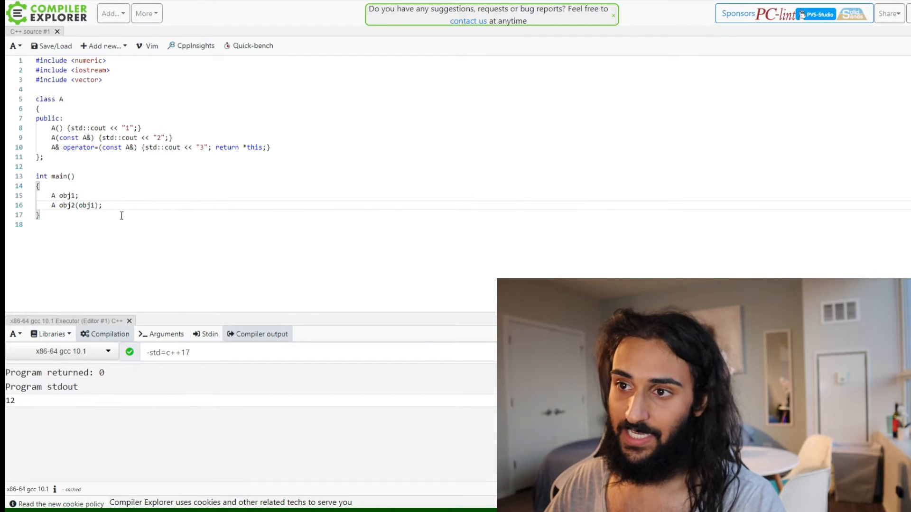
Add ', obj3' to obj1's declaration and start a new 'obj3' statement below obj2.
click(79, 196)
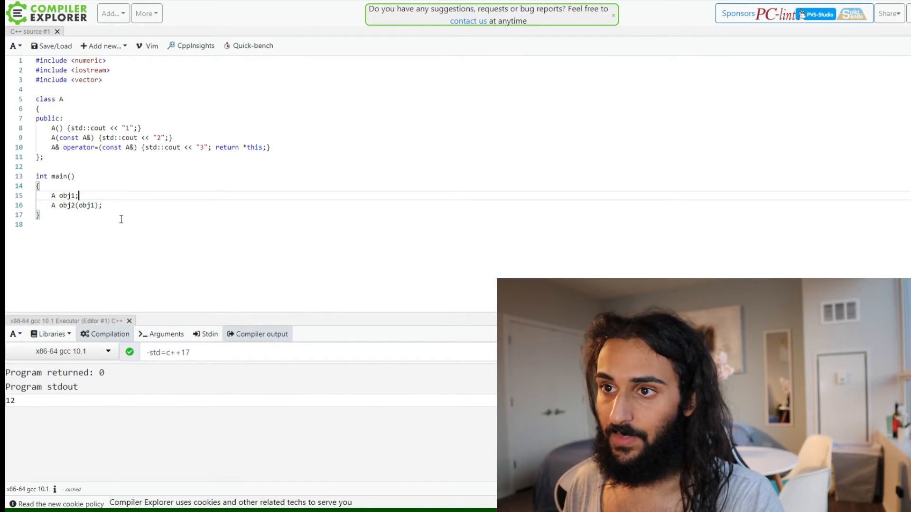
text(,)
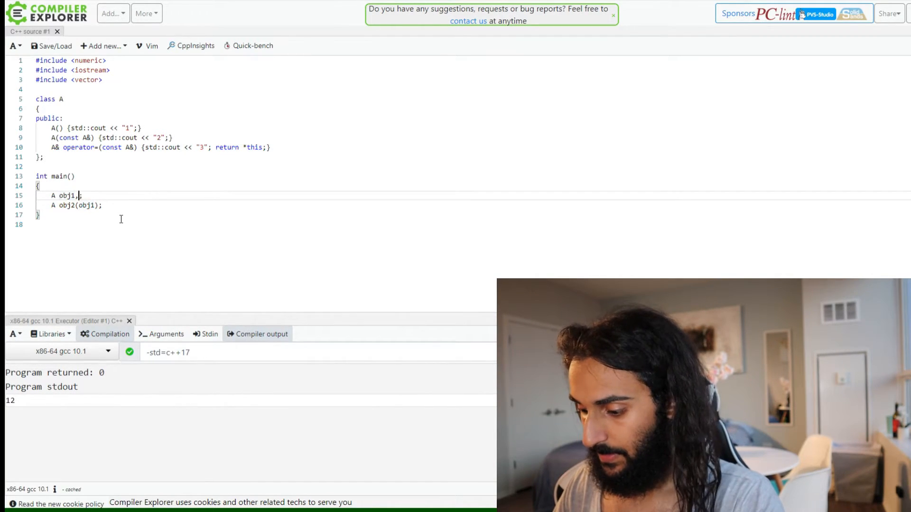
text(obj3)
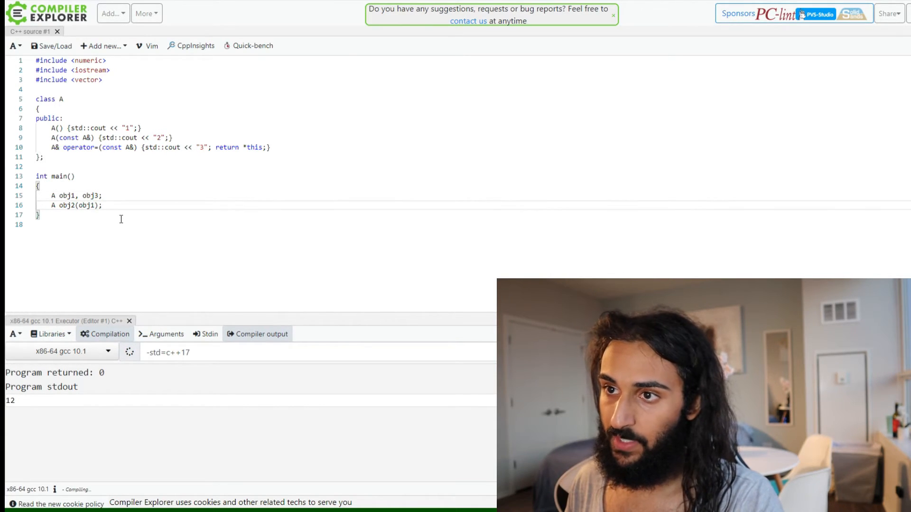
key(Return)
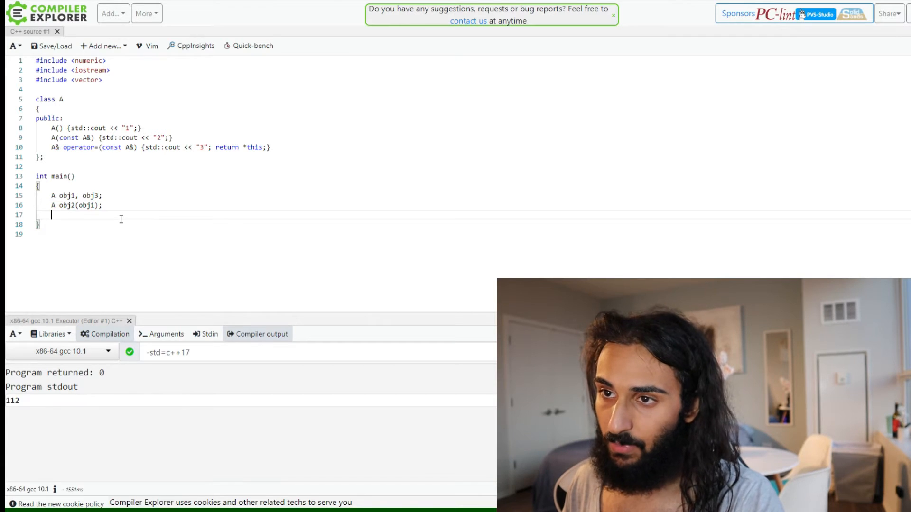
text(obj3)
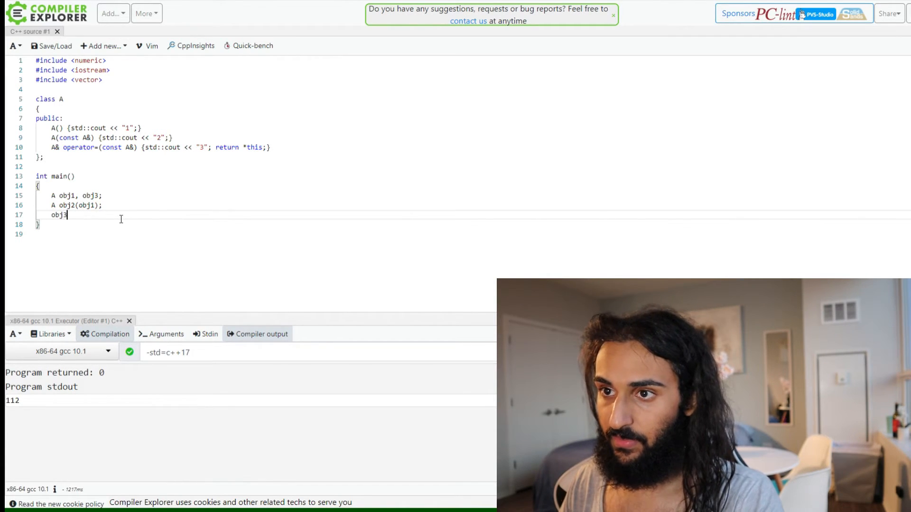